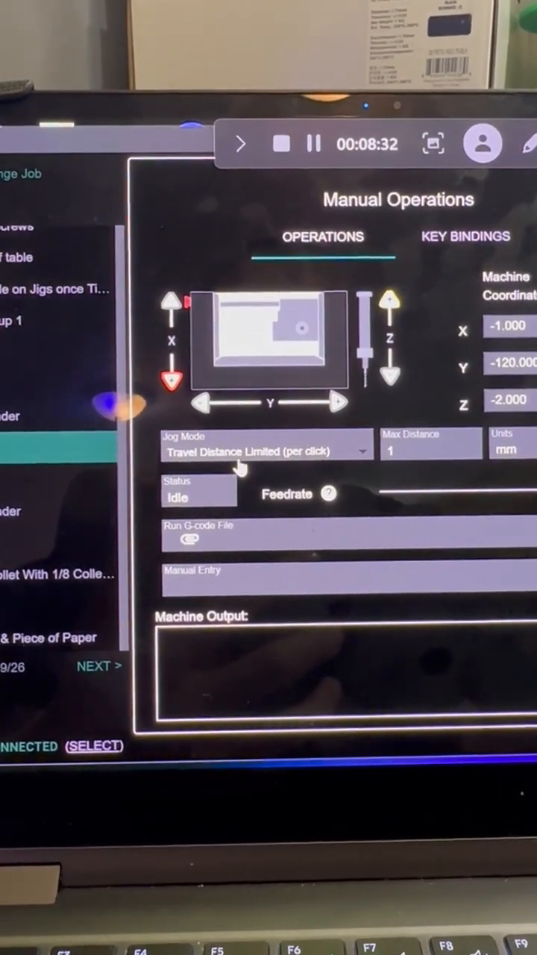
# Step: Jog the X axis 1 mm per click in Travel Distance Limited mode toward the slide edge
pyautogui.click(266, 450)
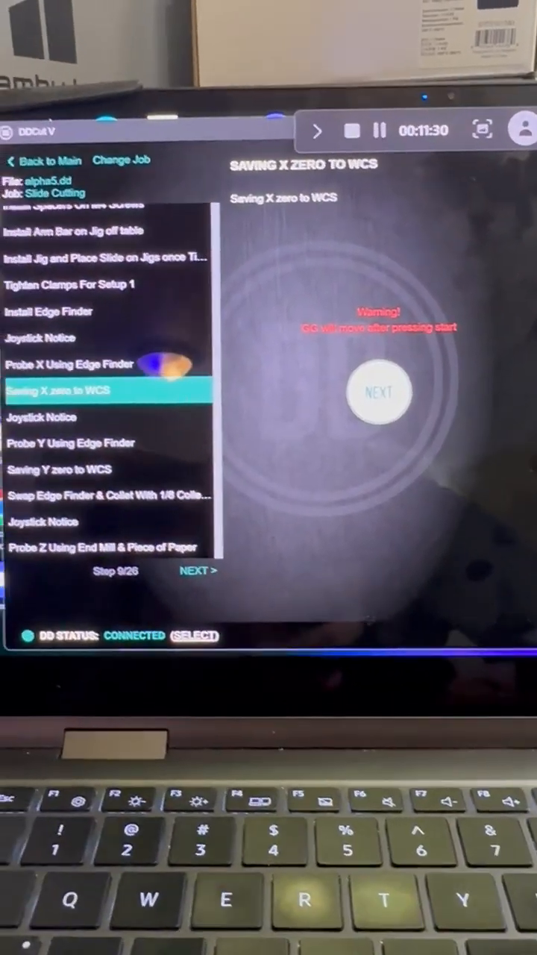
# Step: Save the X zero to the WCS and advance past the Joystick Notice to Probe Y Using Edge Finder
pyautogui.click(379, 394)
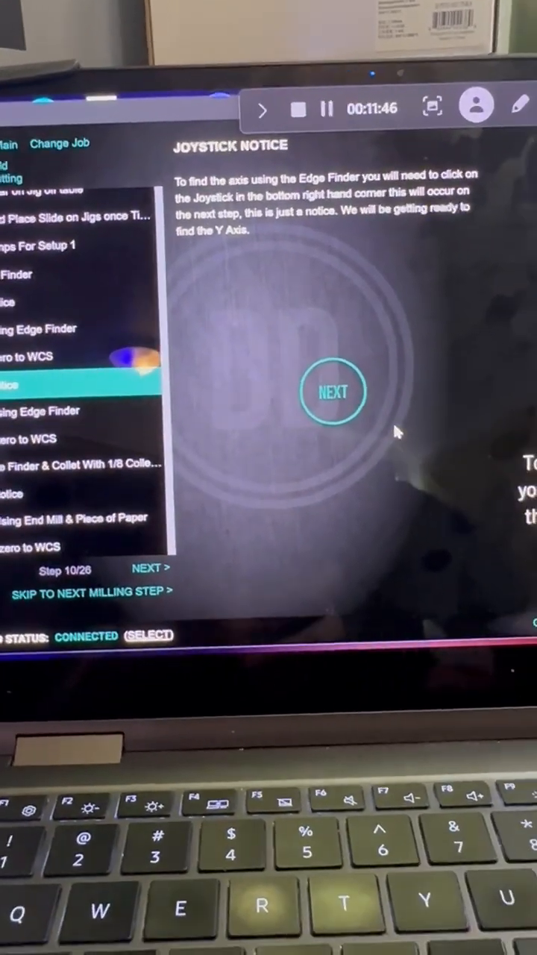
pyautogui.click(331, 392)
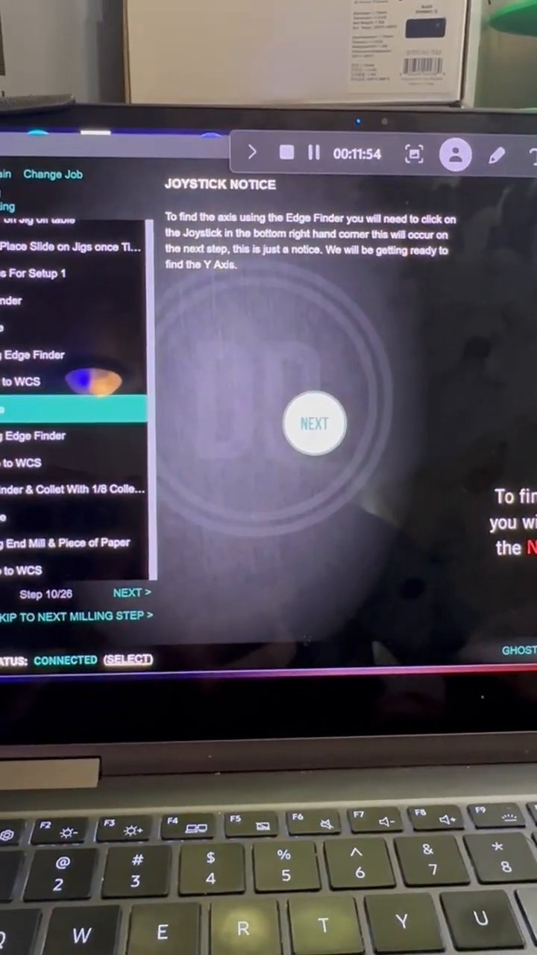
pyautogui.click(313, 424)
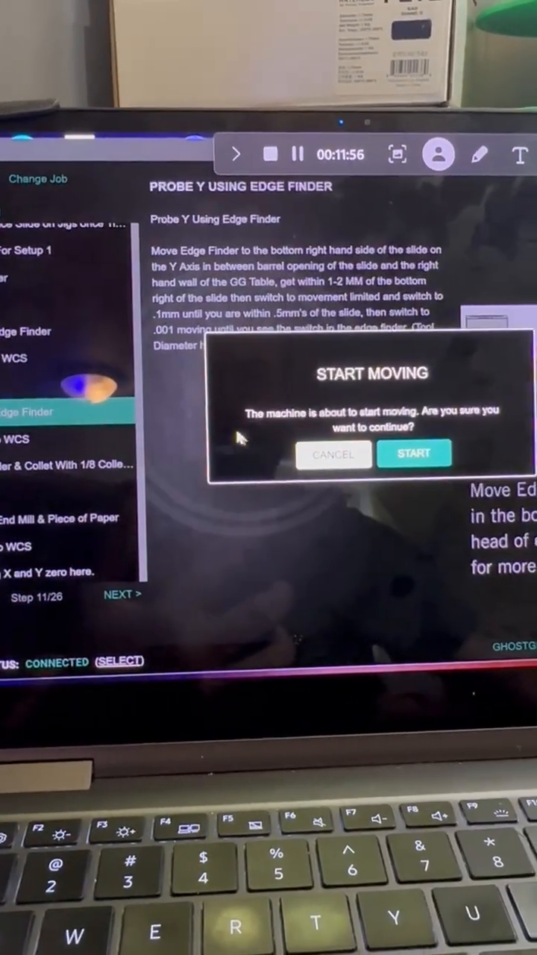
# Step: Start the machine moving into position for the Y edge-finder probe
pyautogui.click(415, 454)
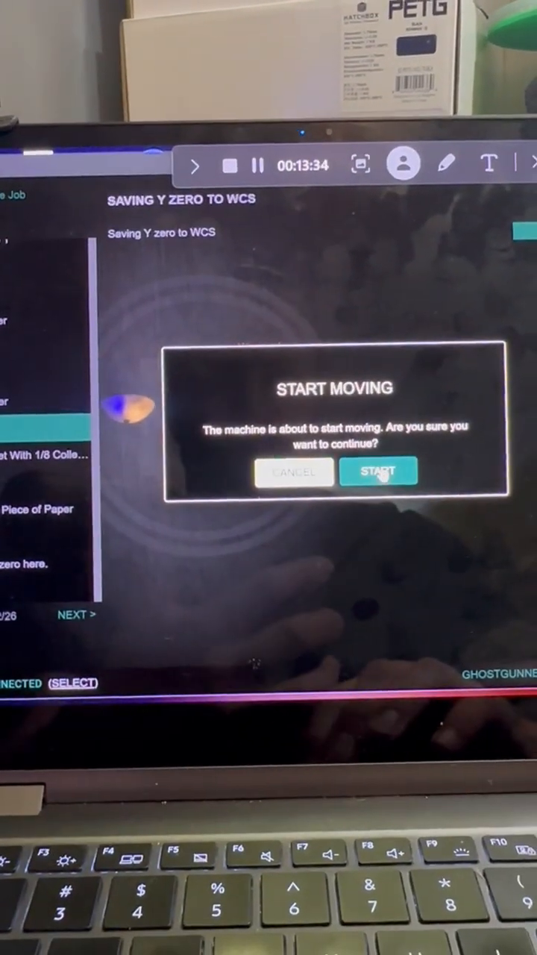
pyautogui.click(378, 472)
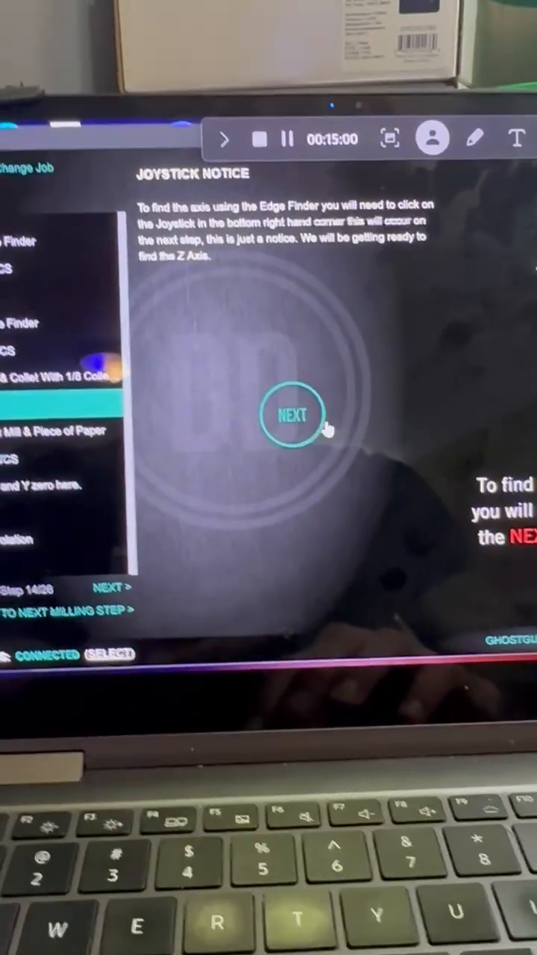
# Step: Advance past the Joystick Notice to Probe Z using End Mill & Piece of Paper
pyautogui.click(291, 415)
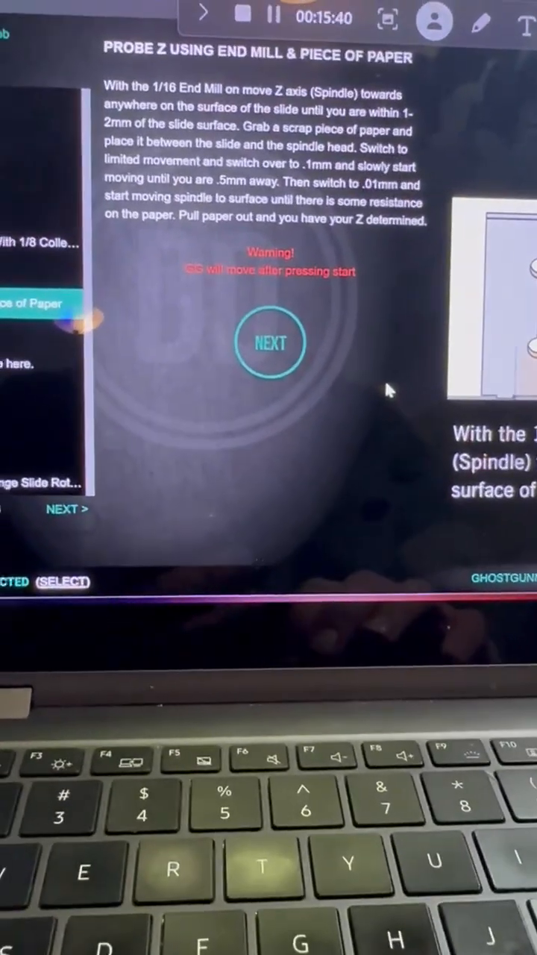
# Step: Proceed from the Z probing instructions and start the machine moving for the Z probe
pyautogui.click(268, 343)
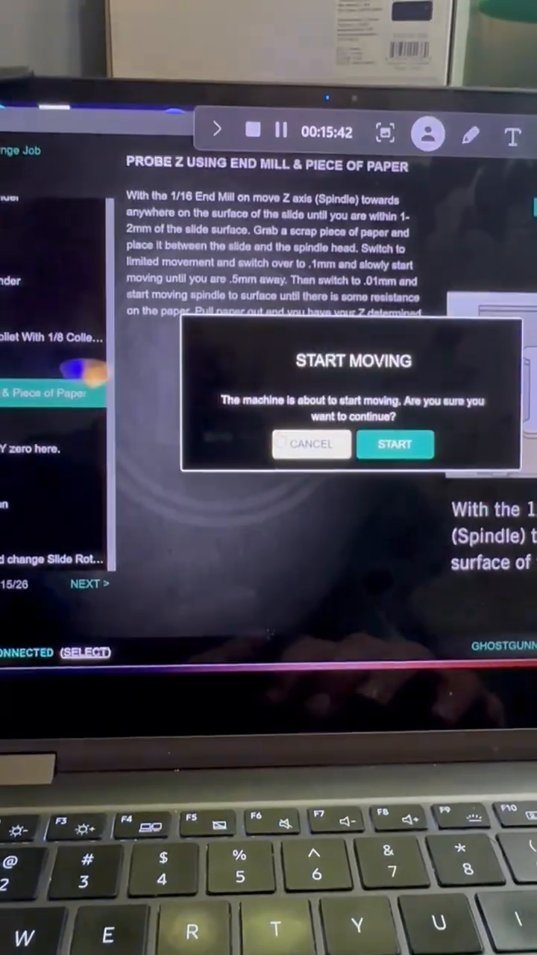
pyautogui.click(394, 444)
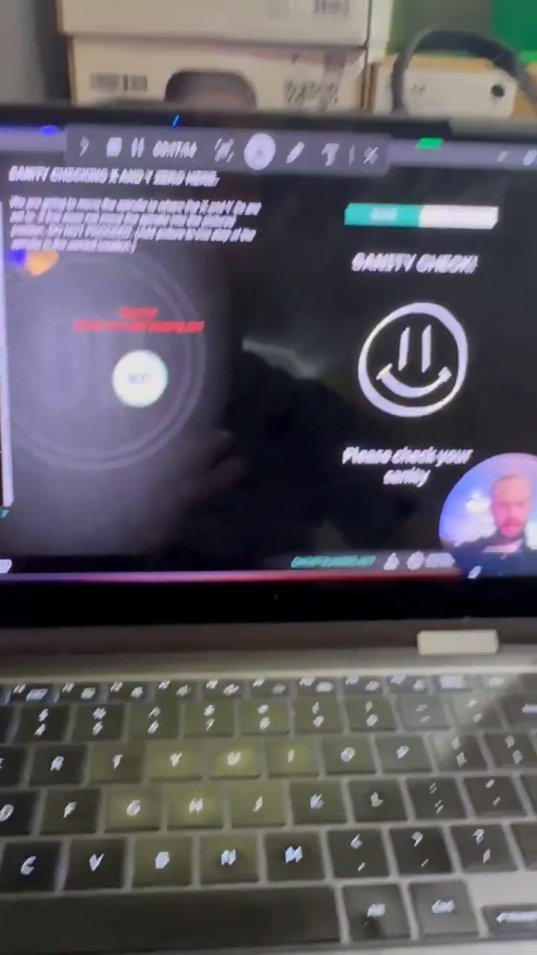
# Step: Begin the sanity-check move sending the spindle to the X and Y zero
pyautogui.click(135, 381)
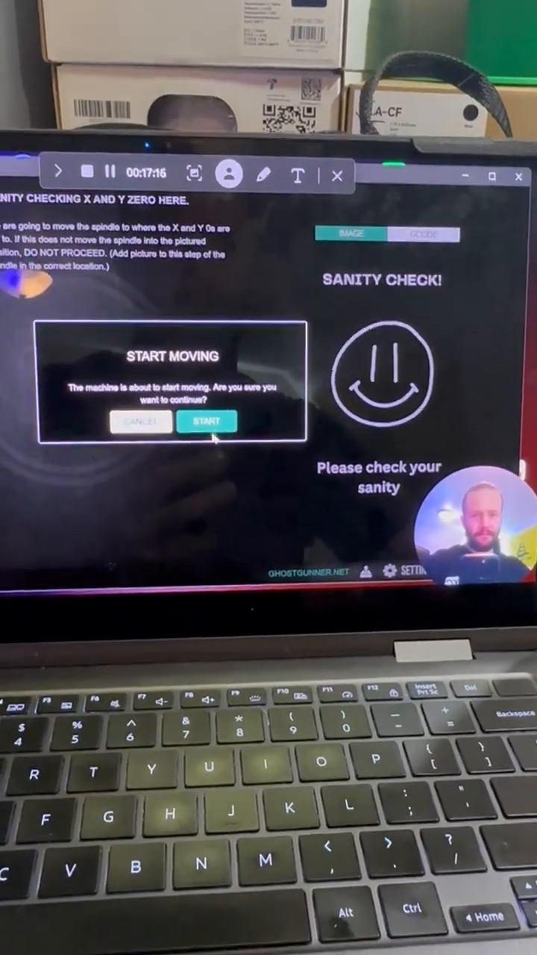